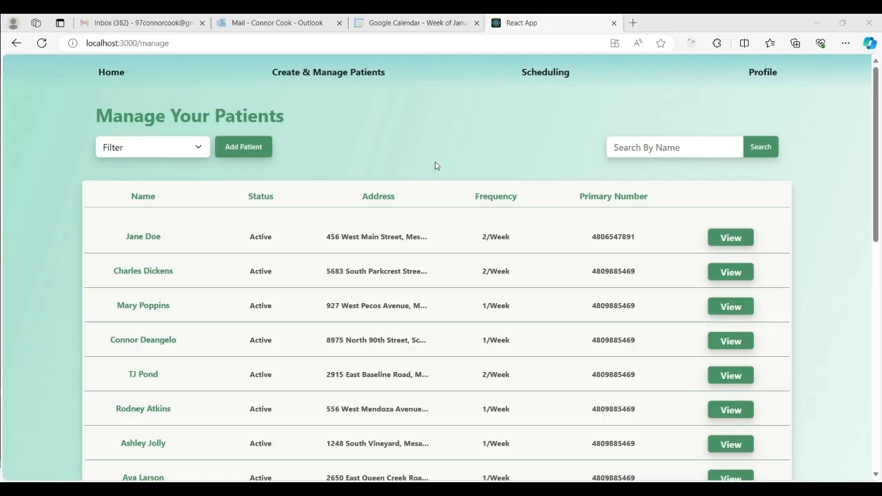
{"action": "mouse_move", "coordinate": [389, 148]}
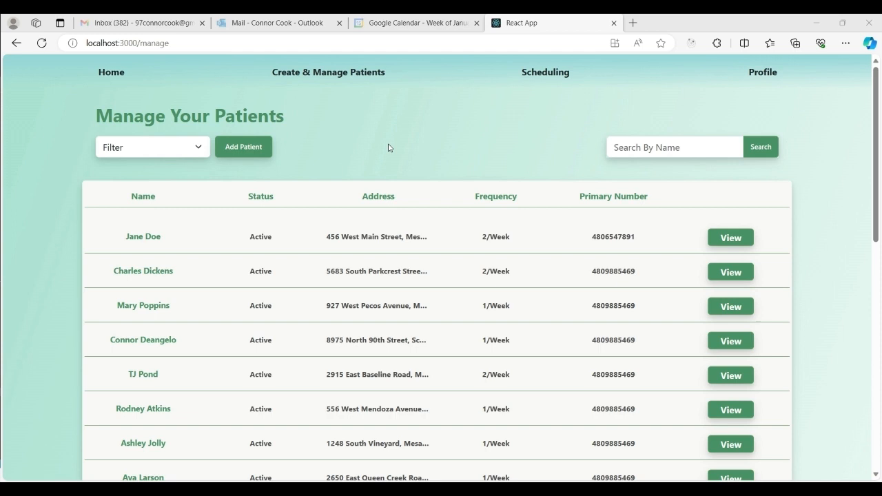
{"action": "mouse_move", "coordinate": [388, 99]}
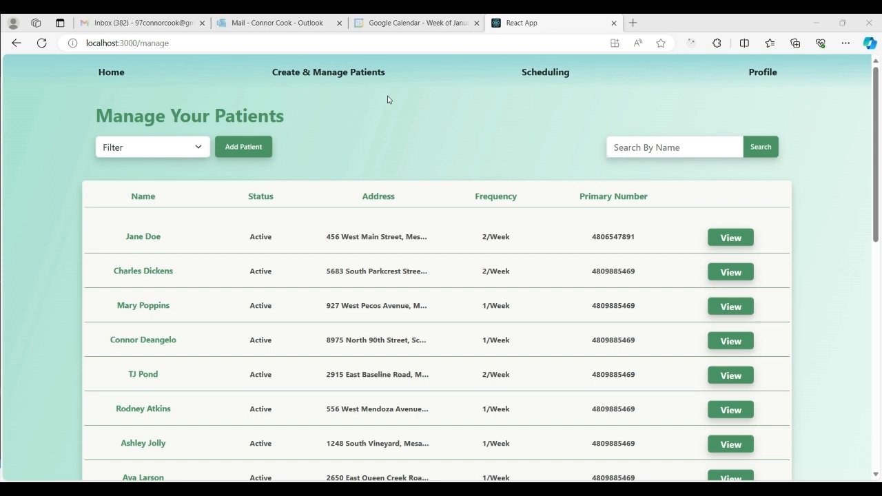
{"action": "mouse_move", "coordinate": [175, 225]}
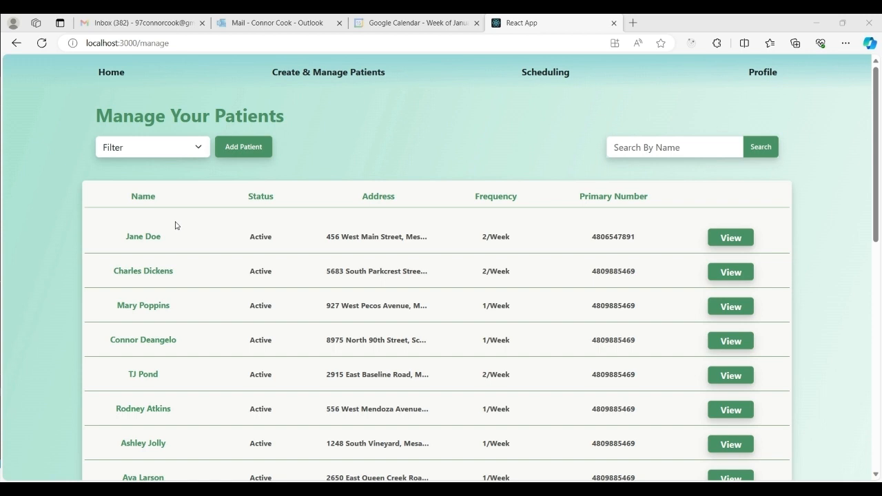
Filter the Manage Your Patients list to show only Active patients
{"action": "left_click", "coordinate": [151, 146]}
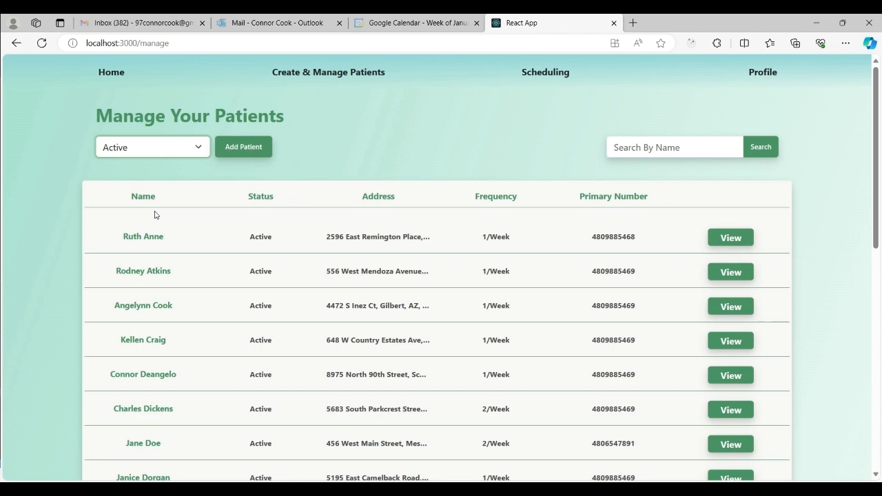
{"action": "mouse_move", "coordinate": [731, 237]}
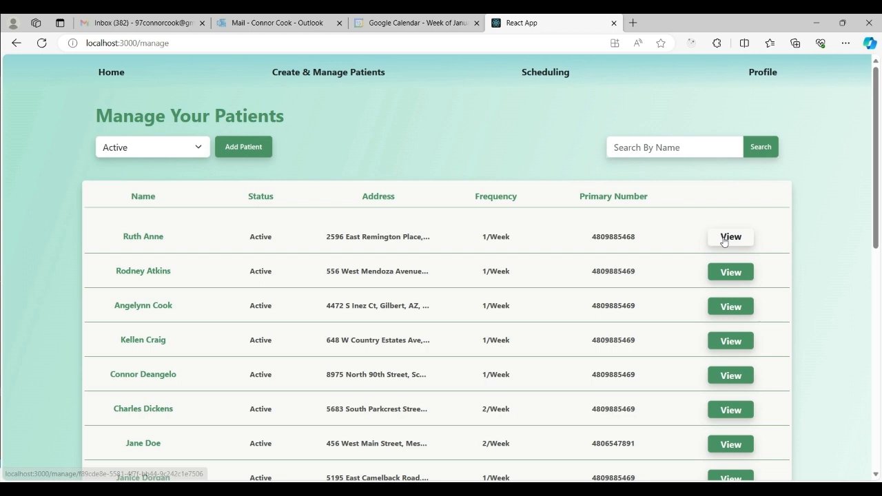
{"action": "left_click", "coordinate": [730, 237]}
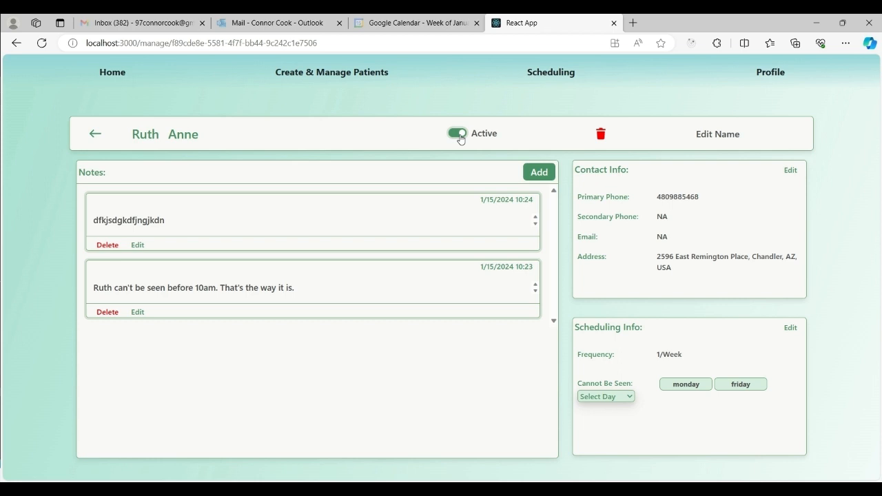
{"action": "left_click", "coordinate": [599, 132]}
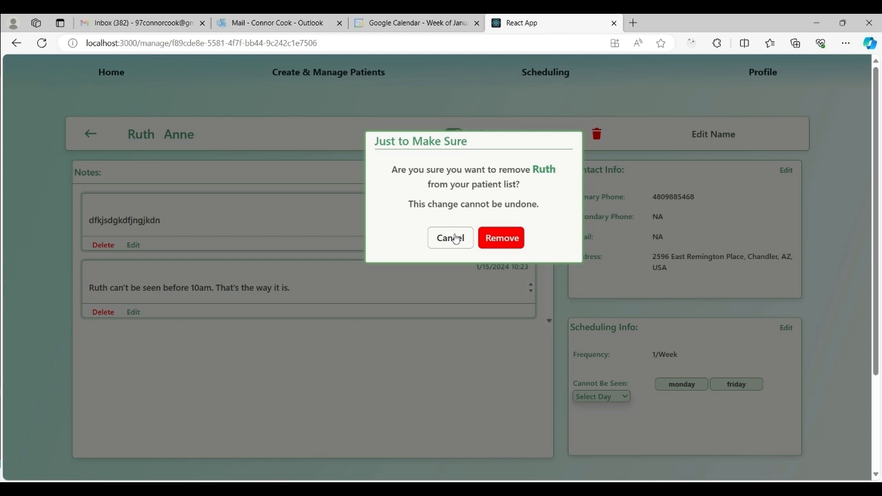
{"action": "left_click", "coordinate": [449, 238]}
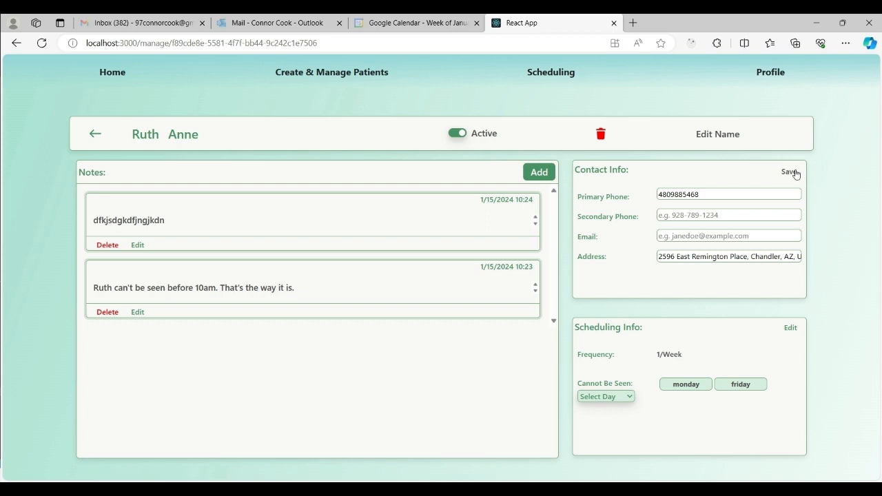
Save Ruth Anne's contact info and her scheduling info with Sunday as an unavailable day
{"action": "left_click", "coordinate": [791, 173]}
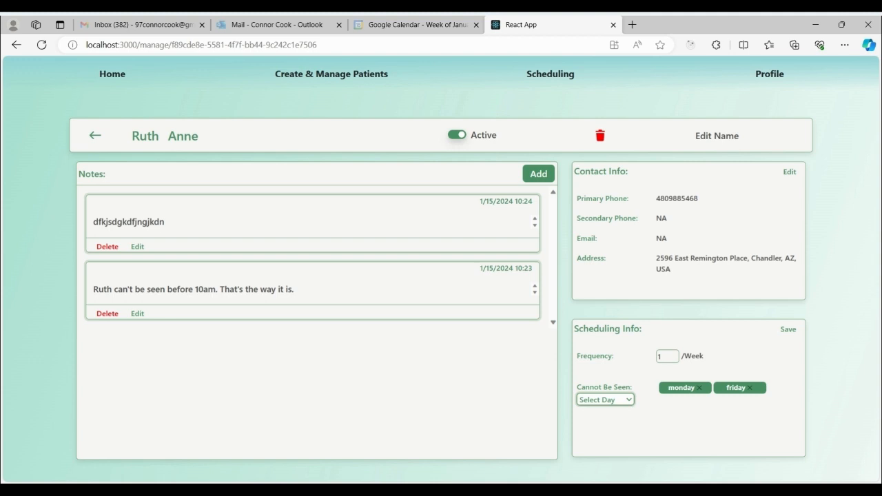
{"action": "left_click", "coordinate": [605, 399]}
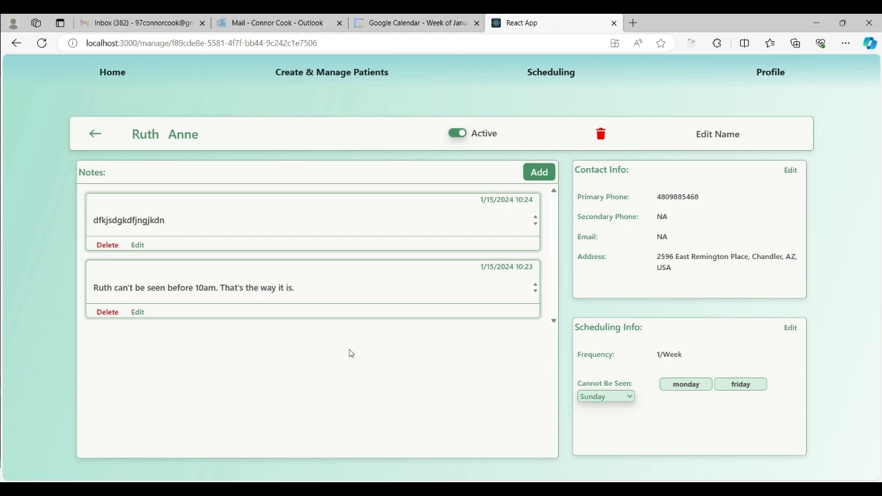
{"action": "mouse_move", "coordinate": [138, 245]}
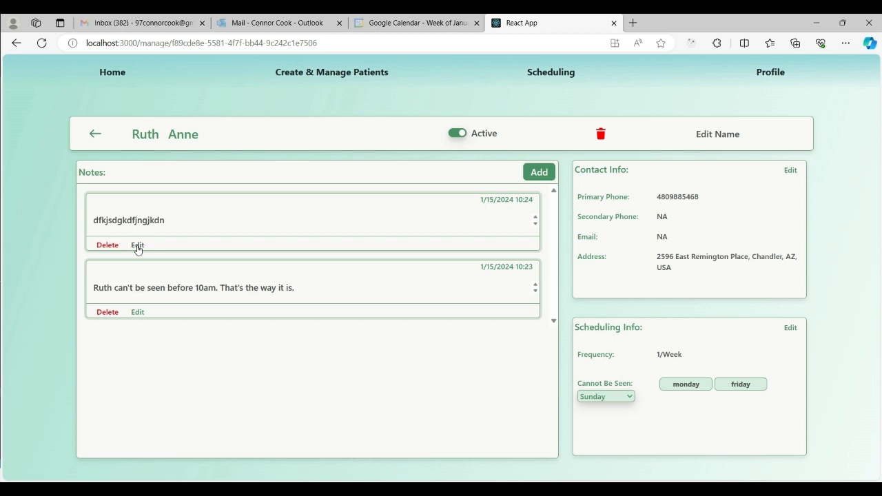
Delete Ruth Anne's gibberish note and return to the Manage Your Patients list
{"action": "left_click", "coordinate": [107, 245]}
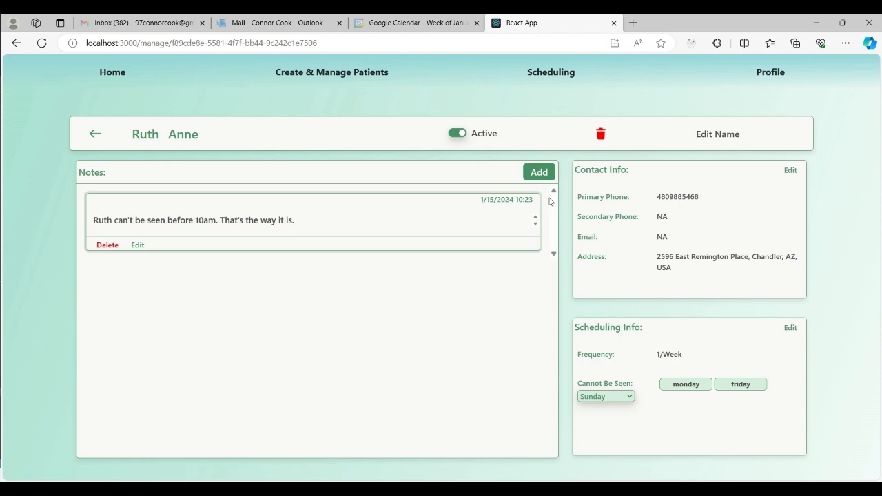
{"action": "left_click", "coordinate": [539, 171]}
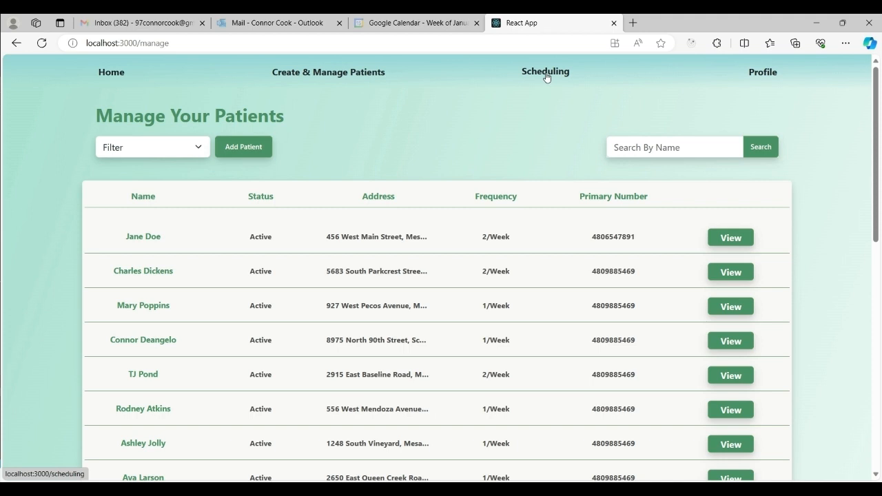
Go to the Schedule Your Patients page showing the January 14–20 week calendar
{"action": "left_click", "coordinate": [544, 72]}
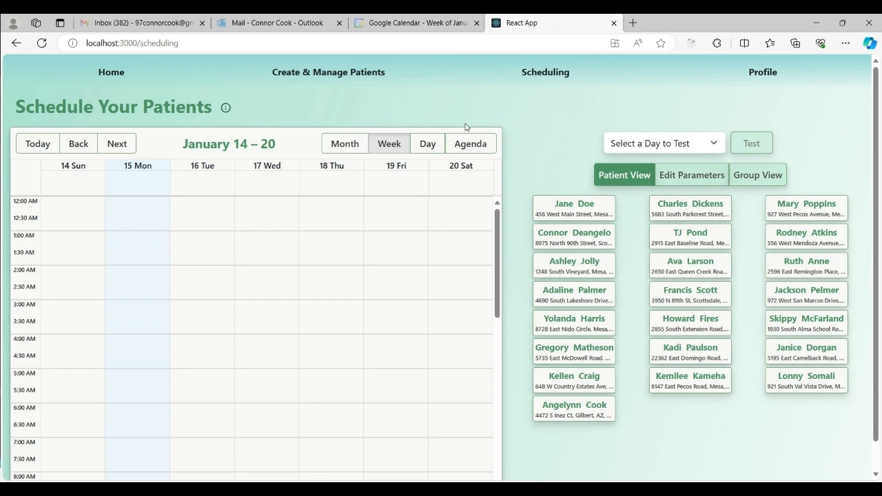
{"action": "mouse_move", "coordinate": [493, 144]}
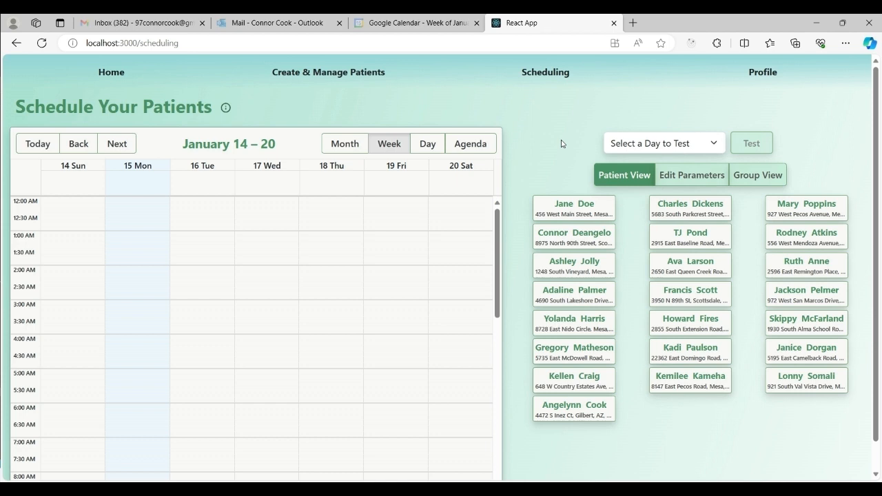
{"action": "mouse_move", "coordinate": [684, 207]}
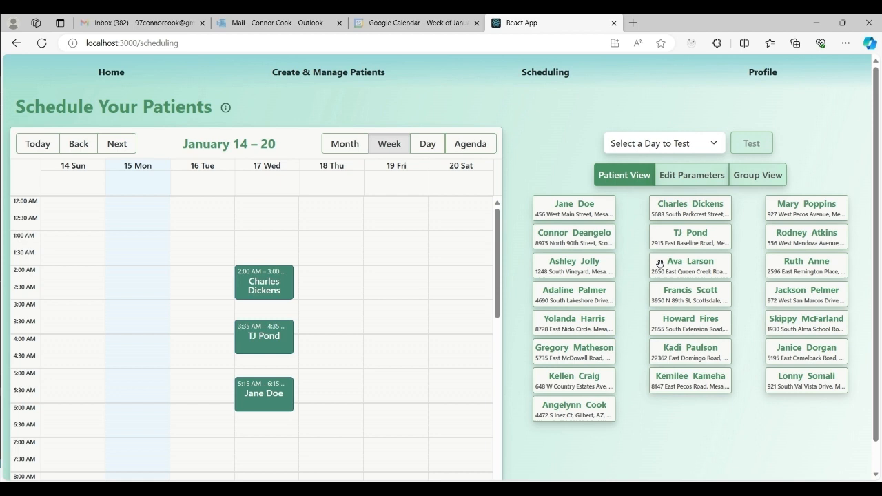
Add a Mary Poppins visit to Wednesday January 17 alongside Charles Dickens, TJ Pond and Jane Doe
{"action": "left_click", "coordinate": [805, 208]}
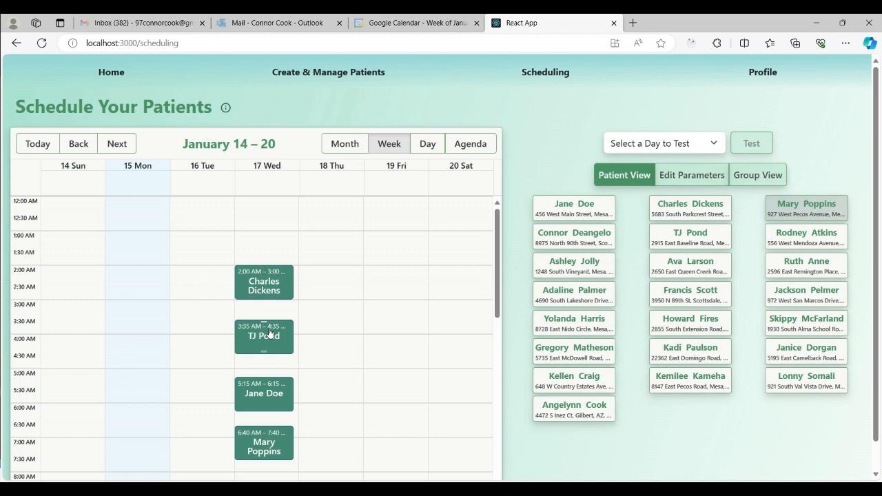
{"action": "scroll", "scroll_direction": "down", "scroll_amount": 3}
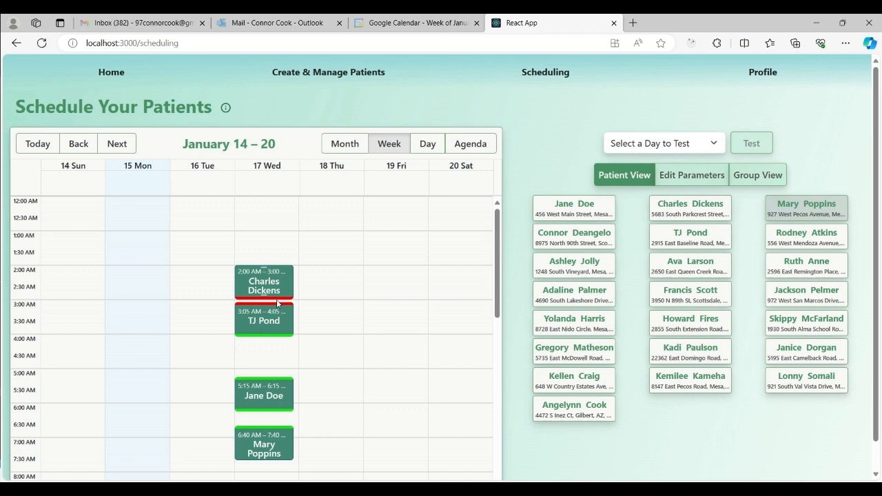
{"action": "mouse_move", "coordinate": [248, 318]}
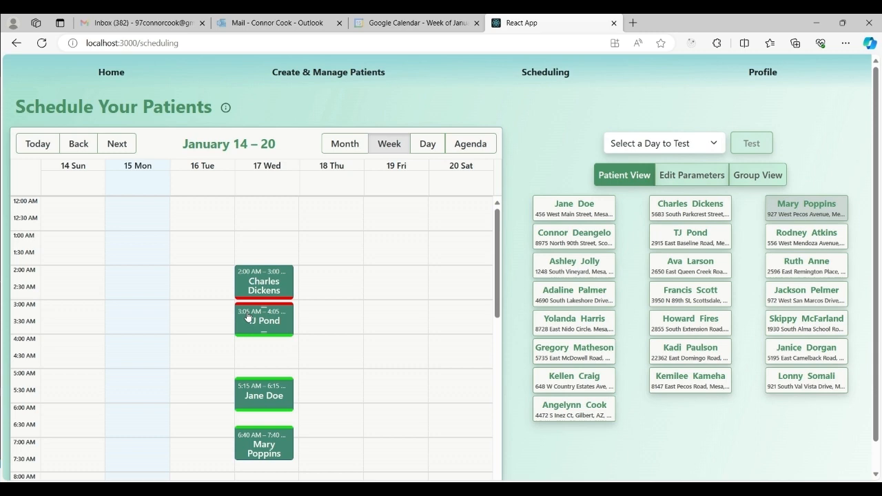
Remove Mary Poppins's visit from Wednesday the 17th via the Manage this Event dialog
{"action": "left_click", "coordinate": [264, 444]}
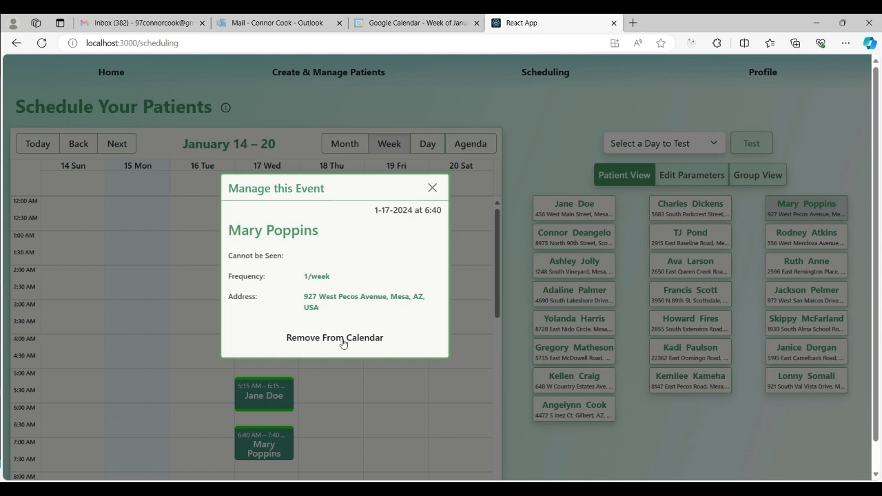
{"action": "mouse_move", "coordinate": [354, 345]}
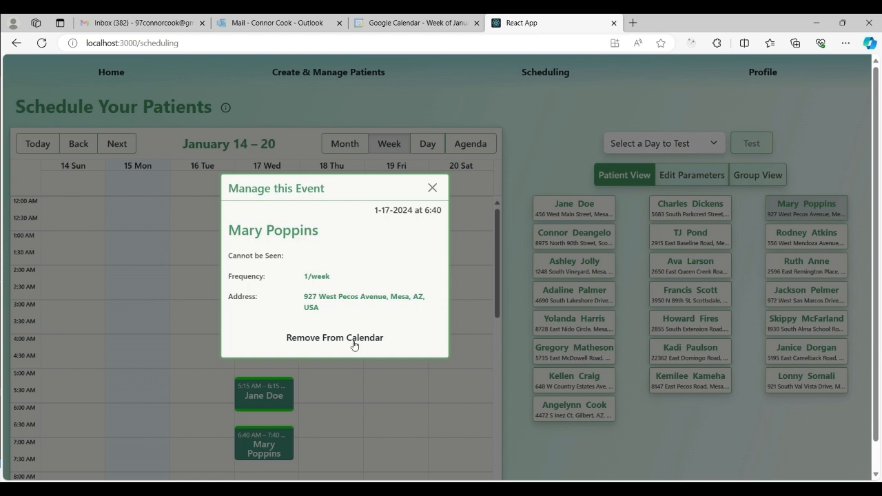
{"action": "left_click", "coordinate": [333, 338]}
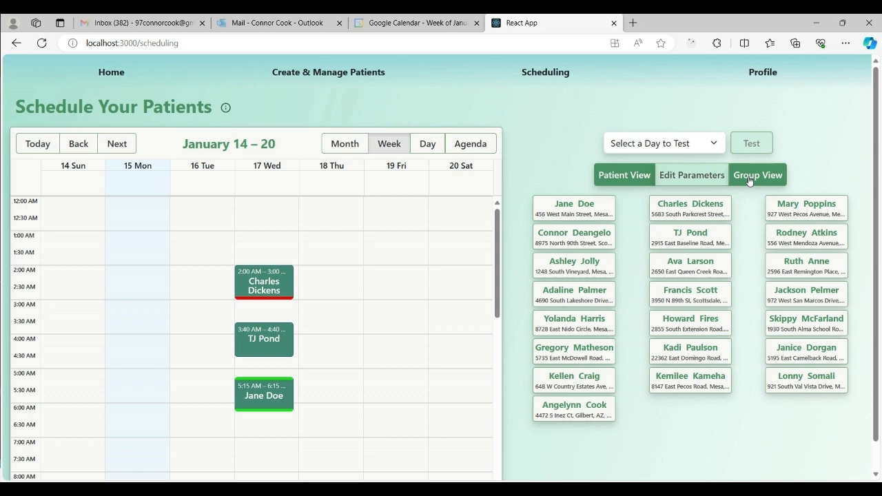
Show the Group View with patients sorted into geographic Groups 1 through 5
{"action": "left_click", "coordinate": [758, 173]}
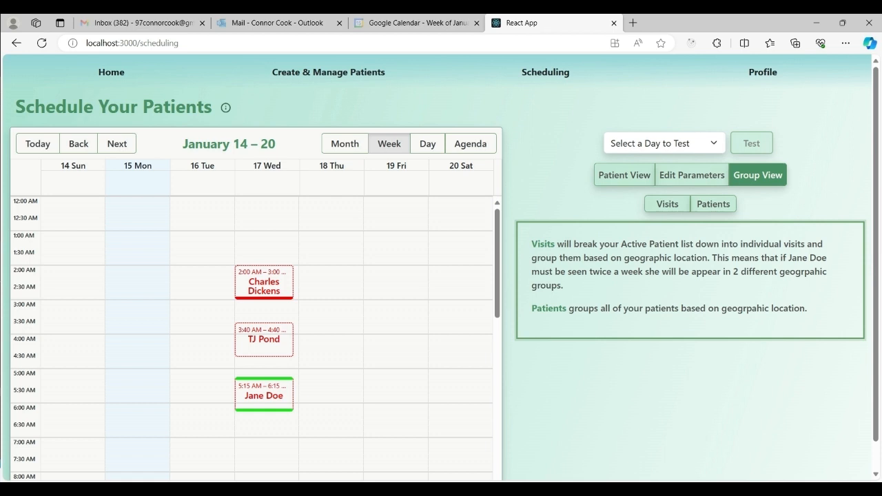
{"action": "left_click", "coordinate": [667, 204]}
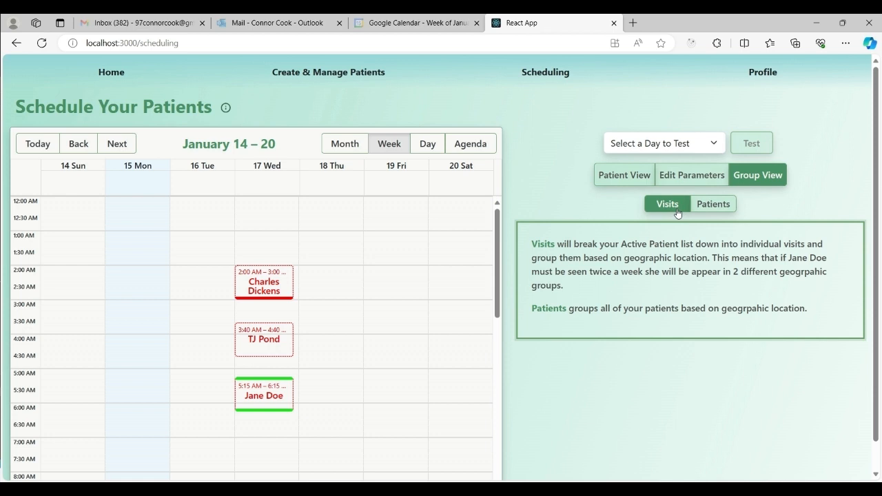
{"action": "mouse_move", "coordinate": [708, 231]}
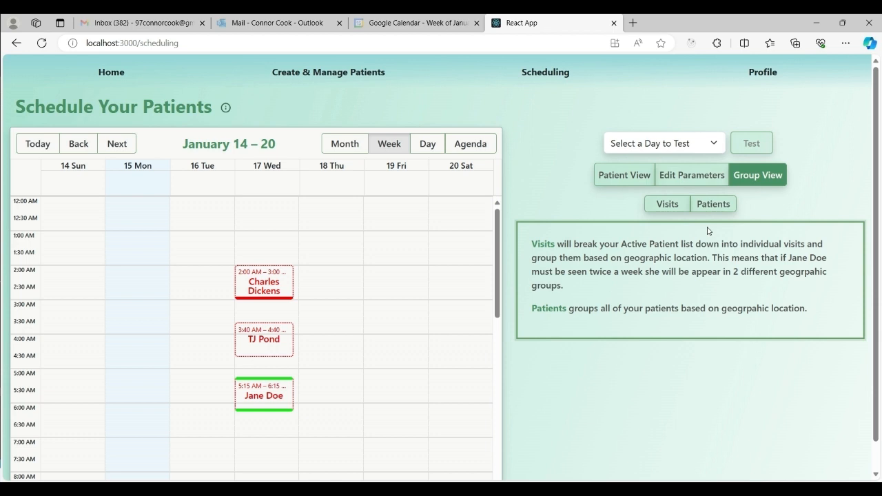
{"action": "left_click", "coordinate": [667, 204]}
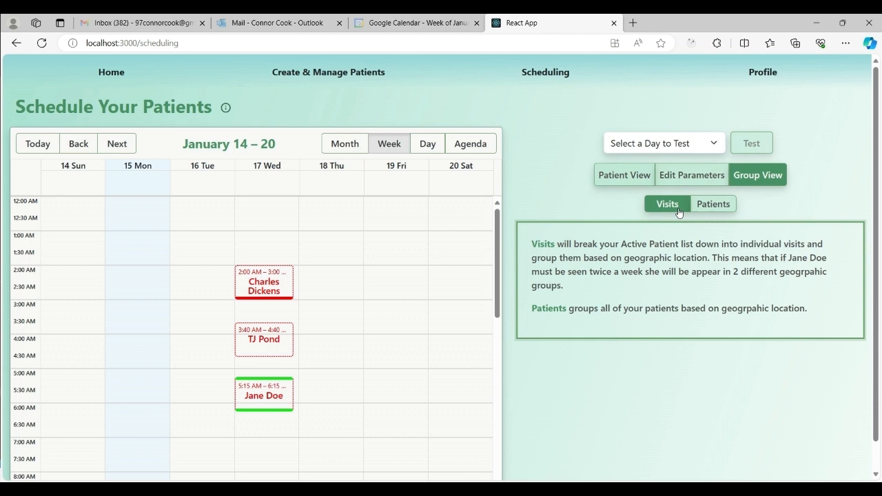
{"action": "left_click", "coordinate": [714, 204]}
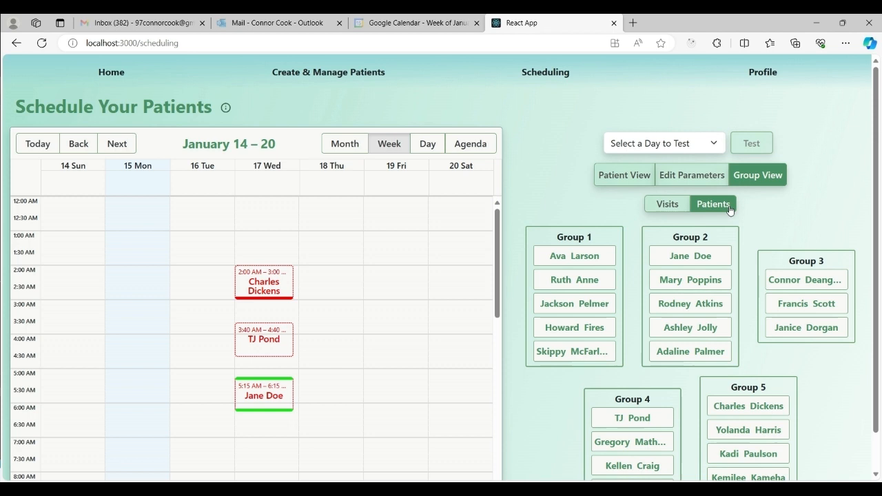
Set Working Days to 3 and regroup individual visits into three geographic groups
{"action": "left_click", "coordinate": [692, 174]}
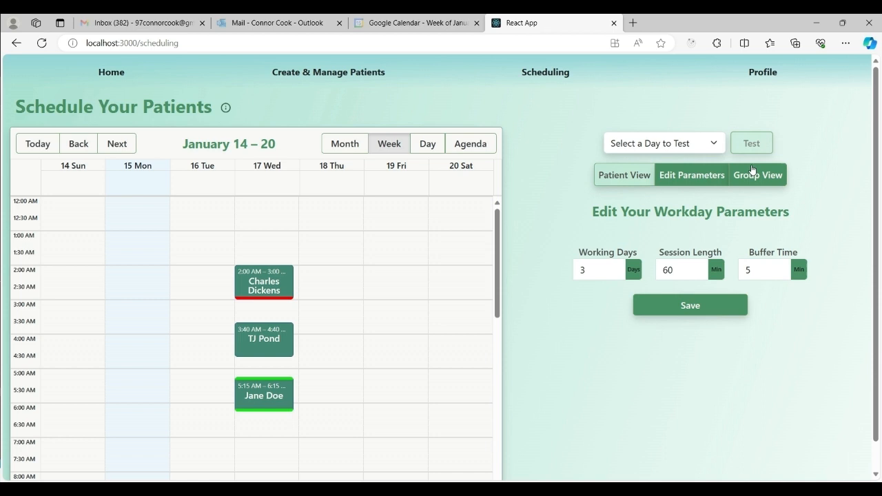
{"action": "left_click", "coordinate": [759, 174]}
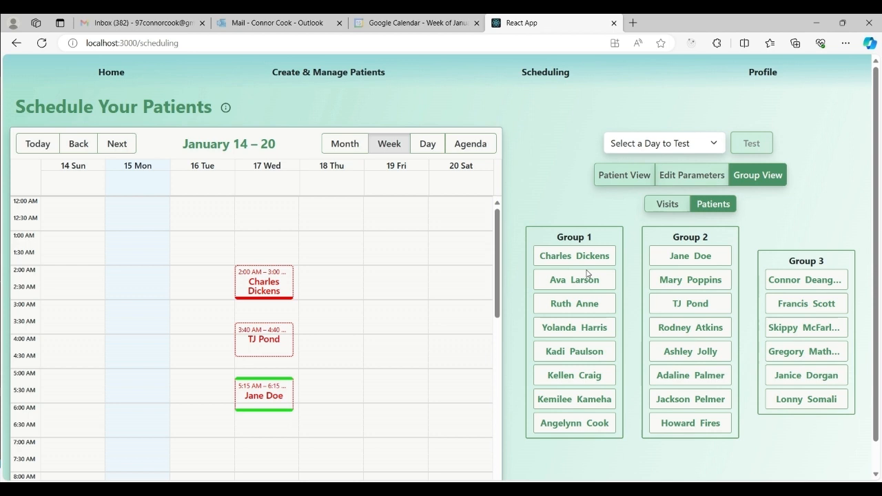
{"action": "mouse_move", "coordinate": [659, 243]}
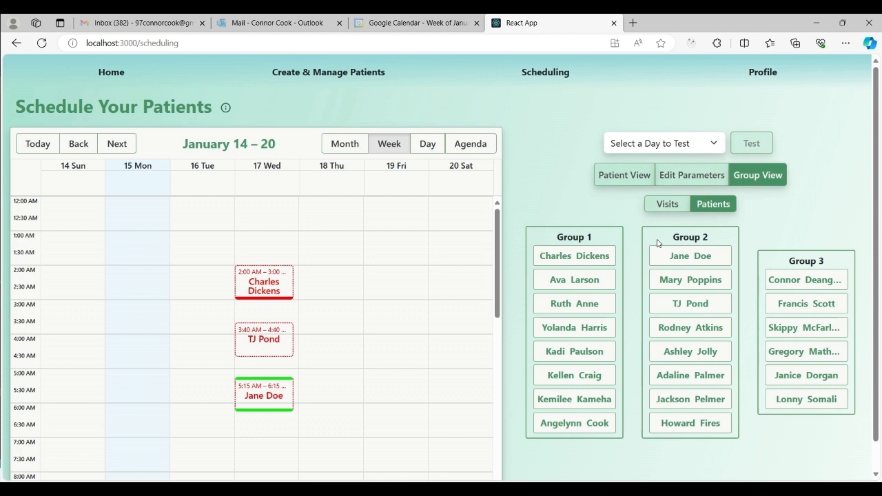
{"action": "left_click", "coordinate": [668, 204]}
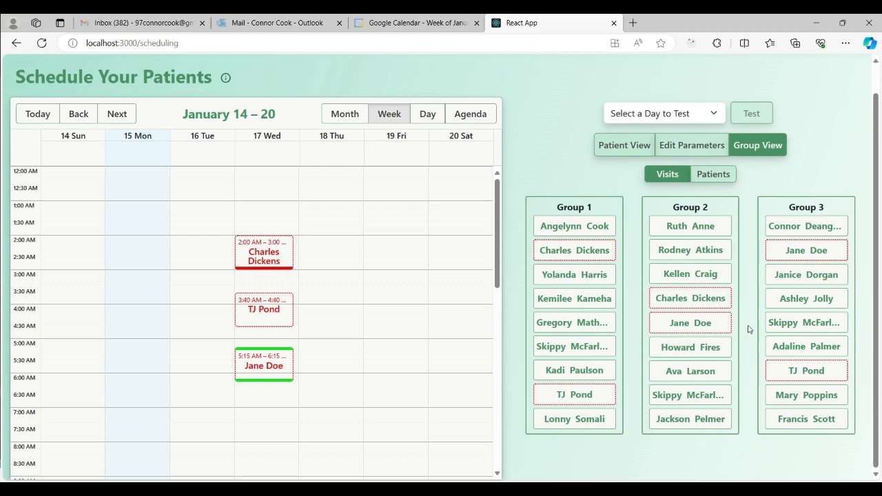
{"action": "mouse_move", "coordinate": [298, 224]}
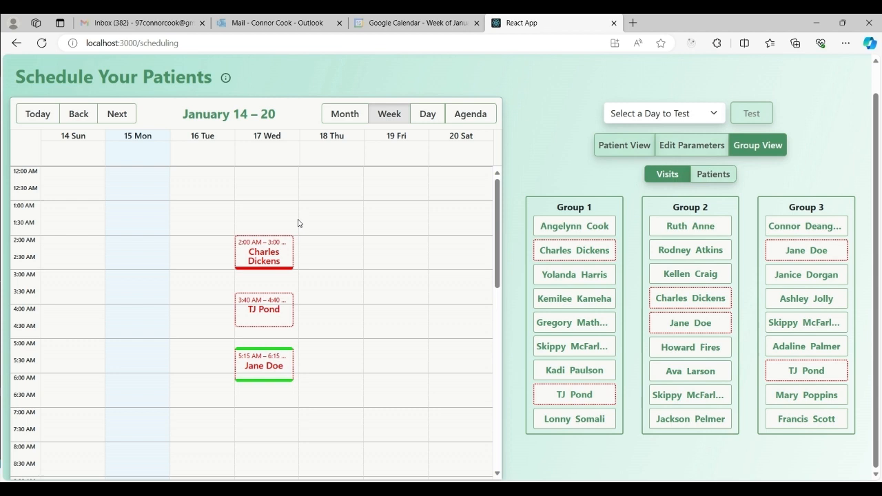
Bring up Charles Dickens's Wednesday visit in Manage this Event with group 1 or 2 options
{"action": "left_click", "coordinate": [265, 251]}
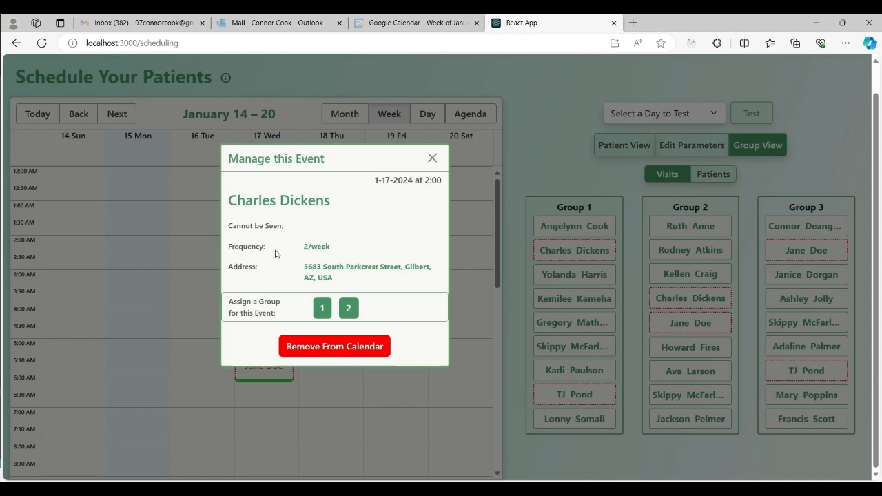
{"action": "mouse_move", "coordinate": [368, 326]}
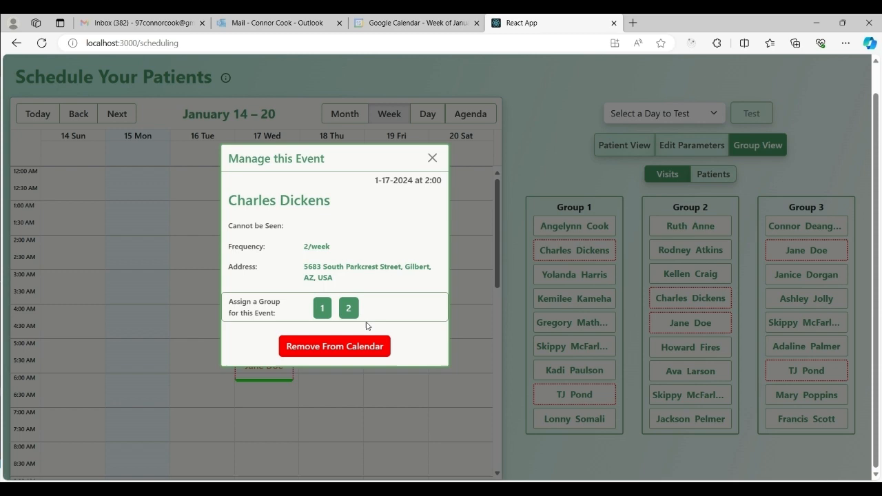